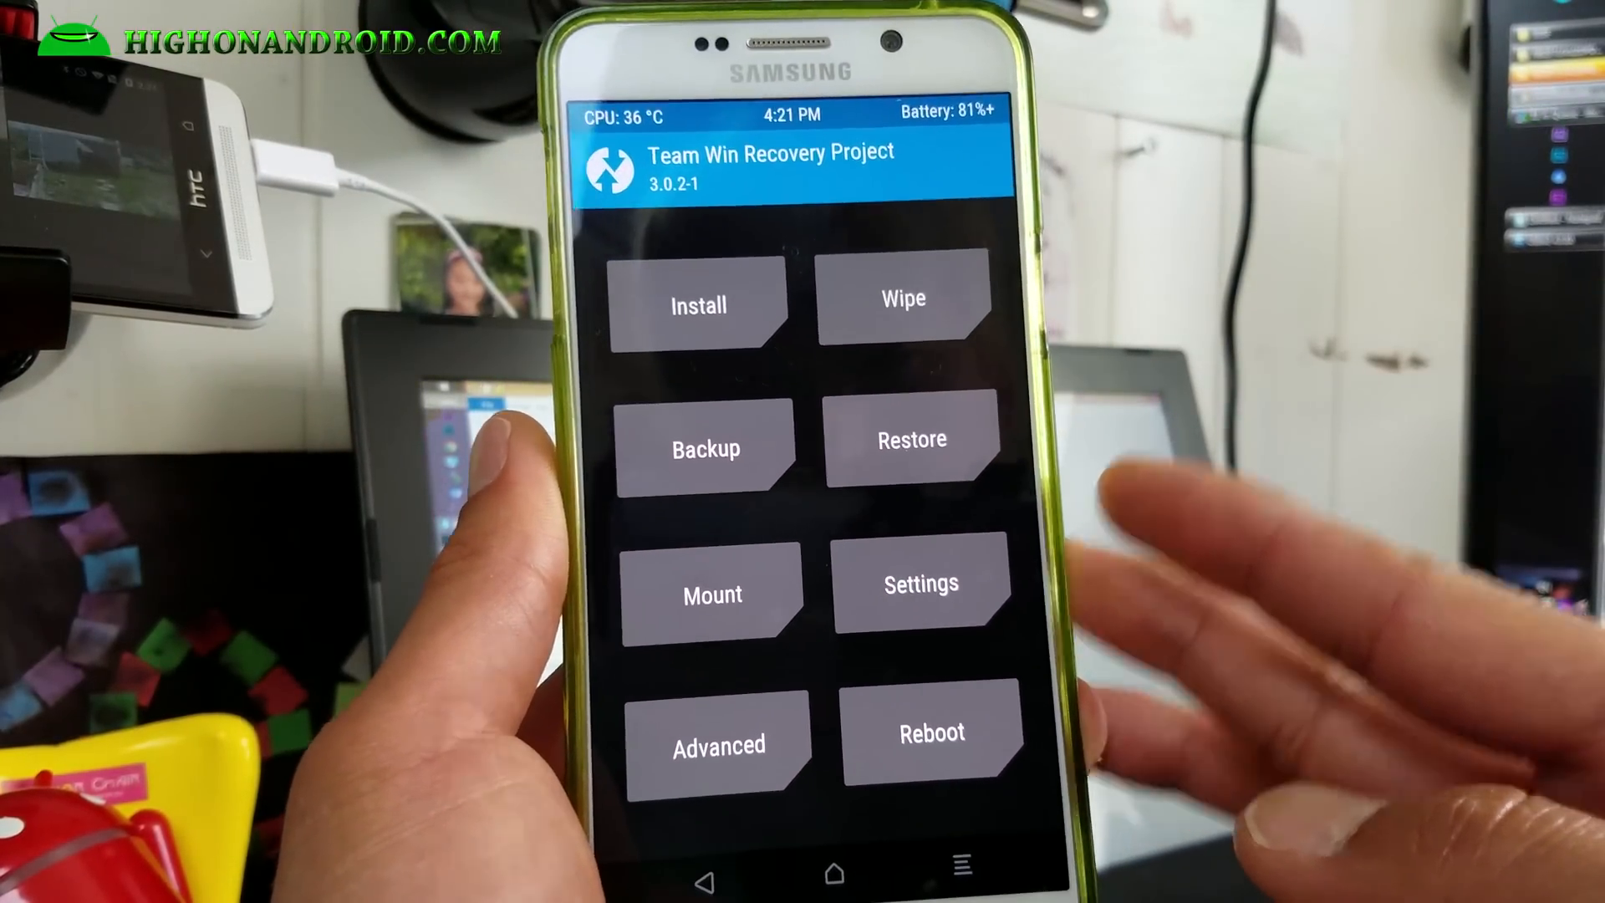
# - Browse /sdcard in the TWRP installer and select a zip to flash
pyautogui.click(699, 304)
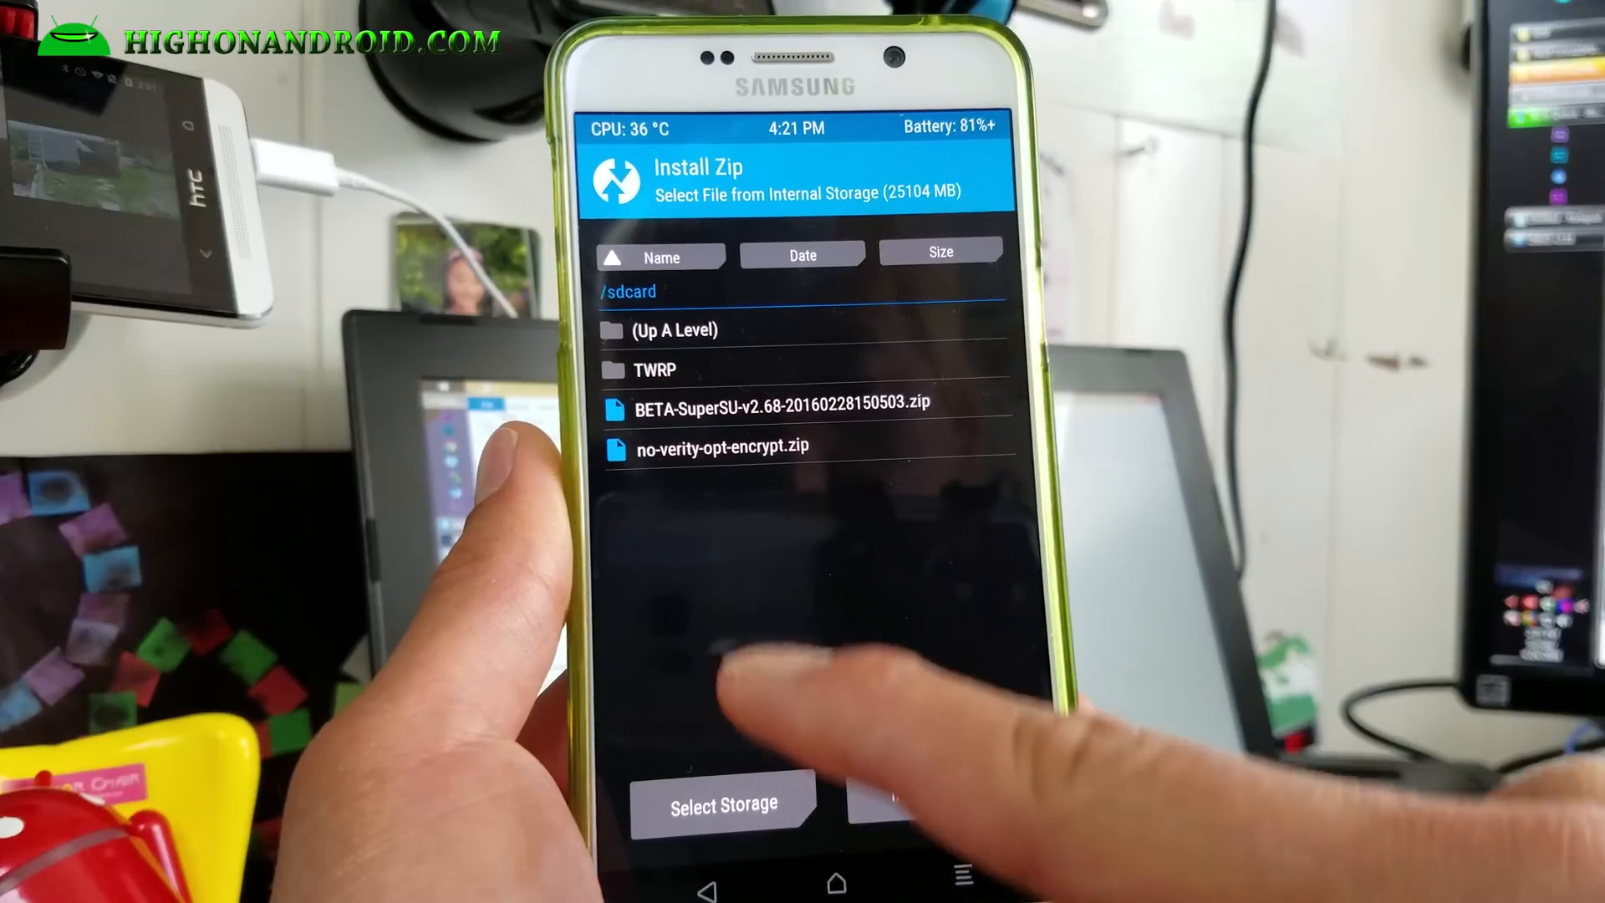
pyautogui.click(722, 445)
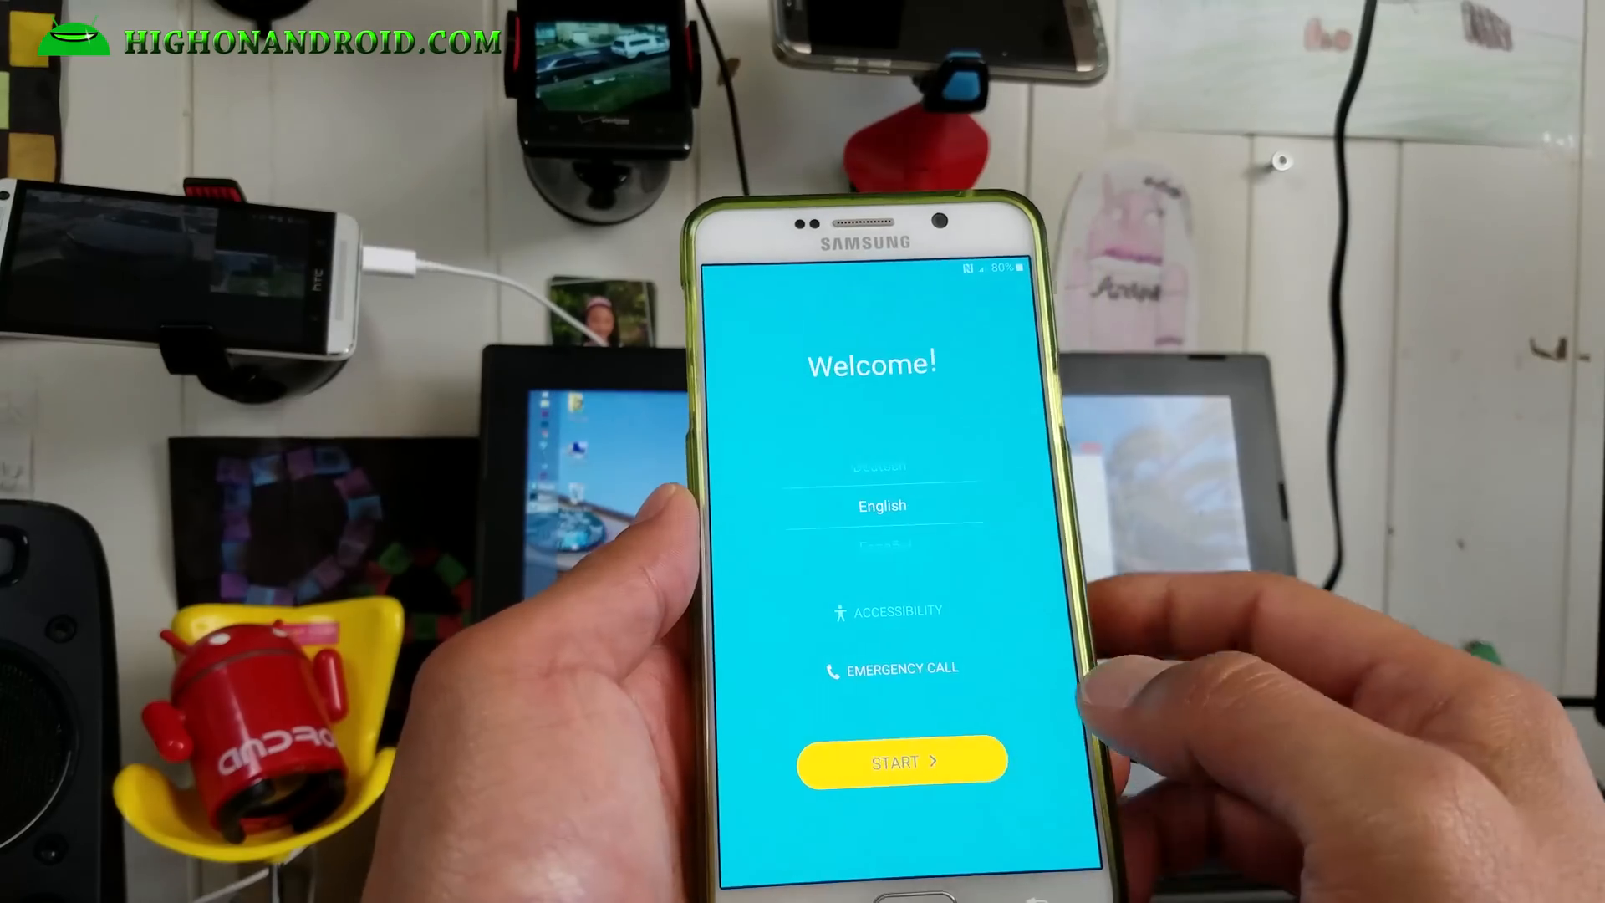
# - Show the app drawer's second page listing the SuperSU app
pyautogui.click(901, 762)
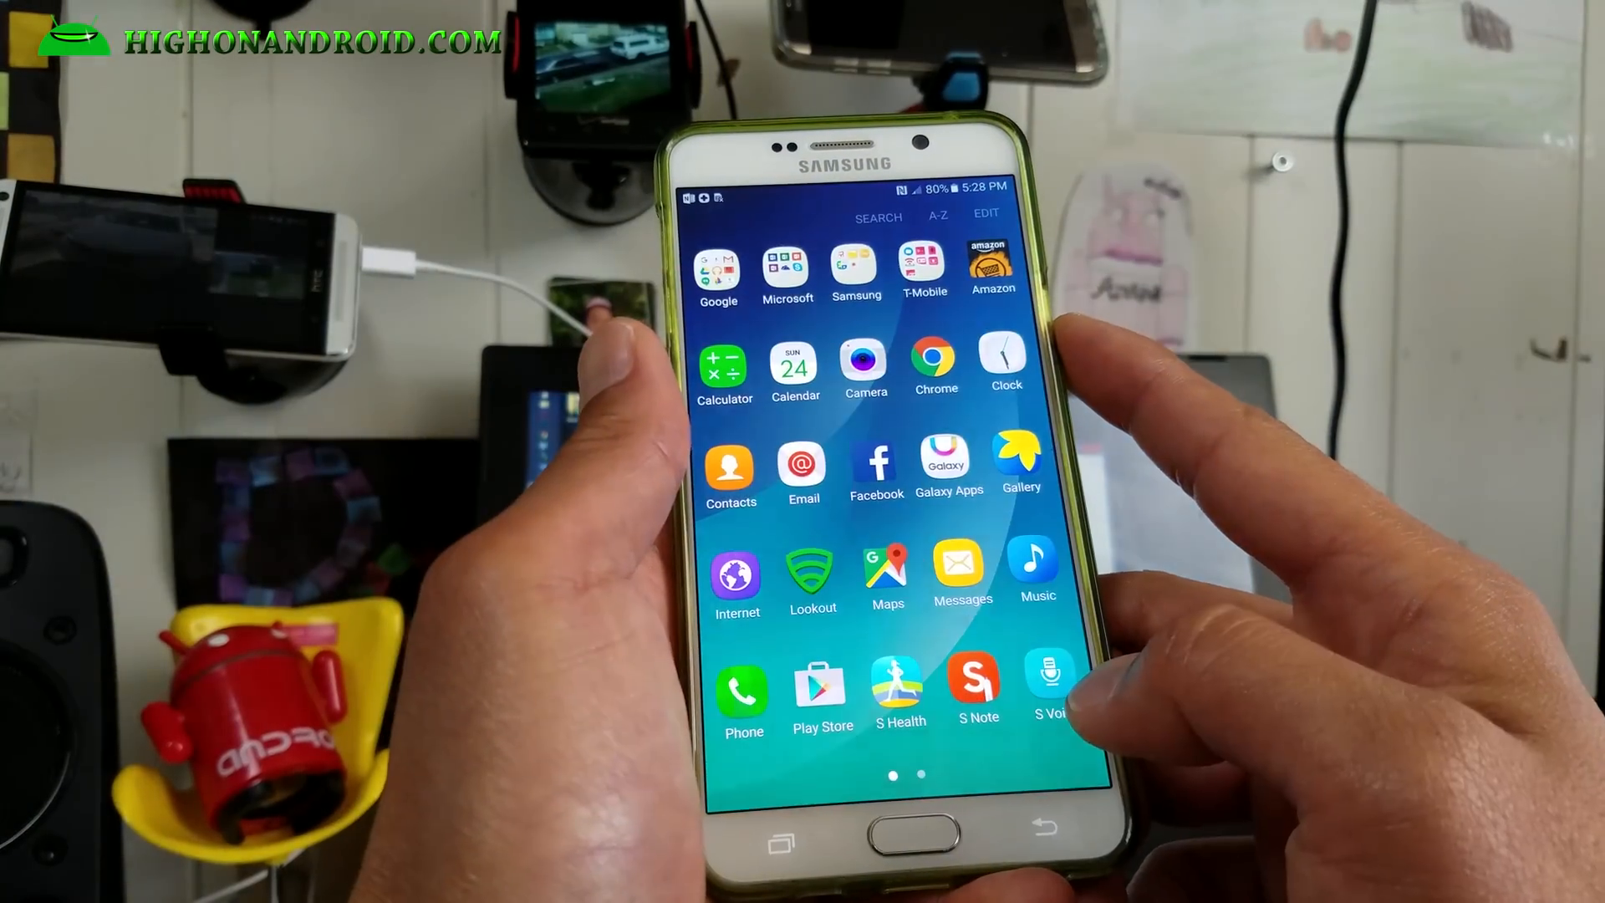
pyautogui.hscroll(-3)
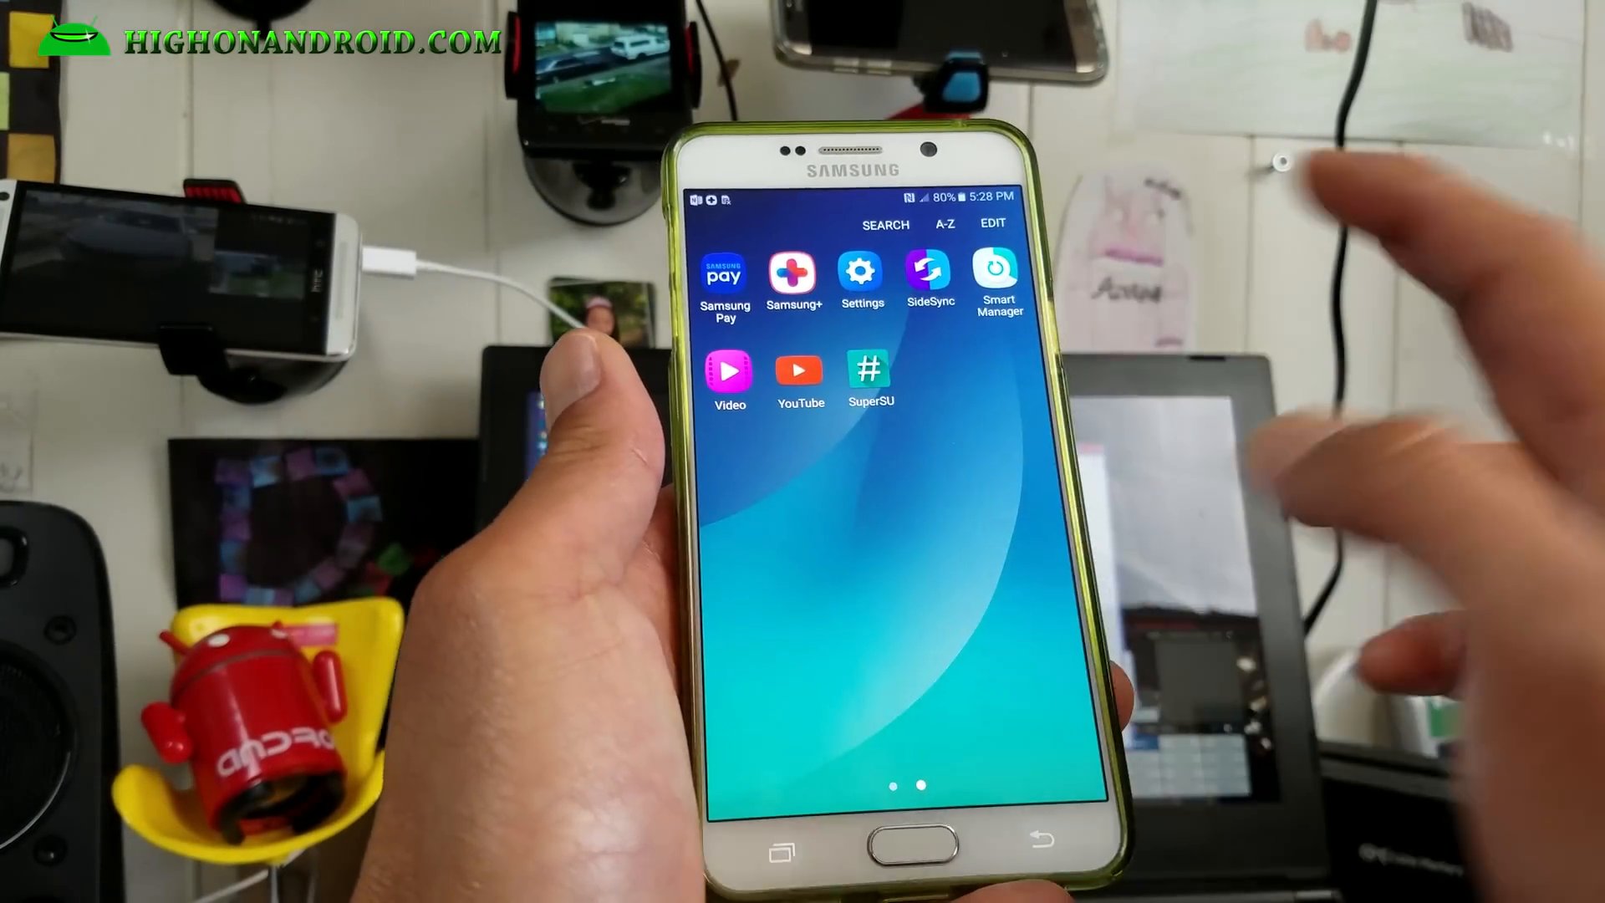